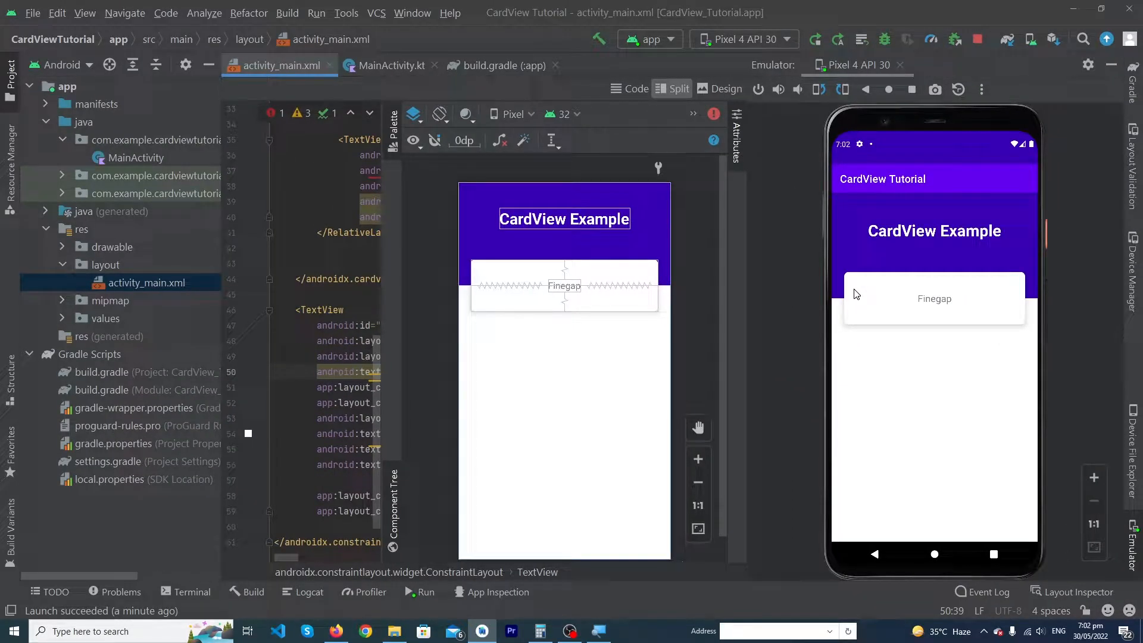
{"action": "mouse_move", "coordinate": [785, 328]}
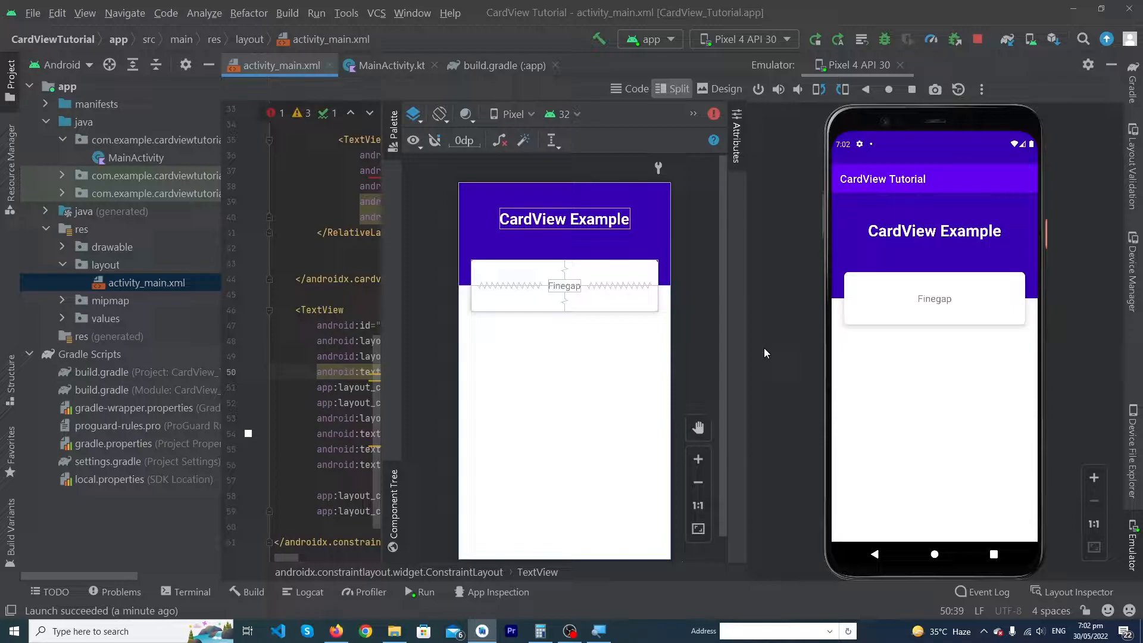
{"action": "mouse_move", "coordinate": [1072, 406]}
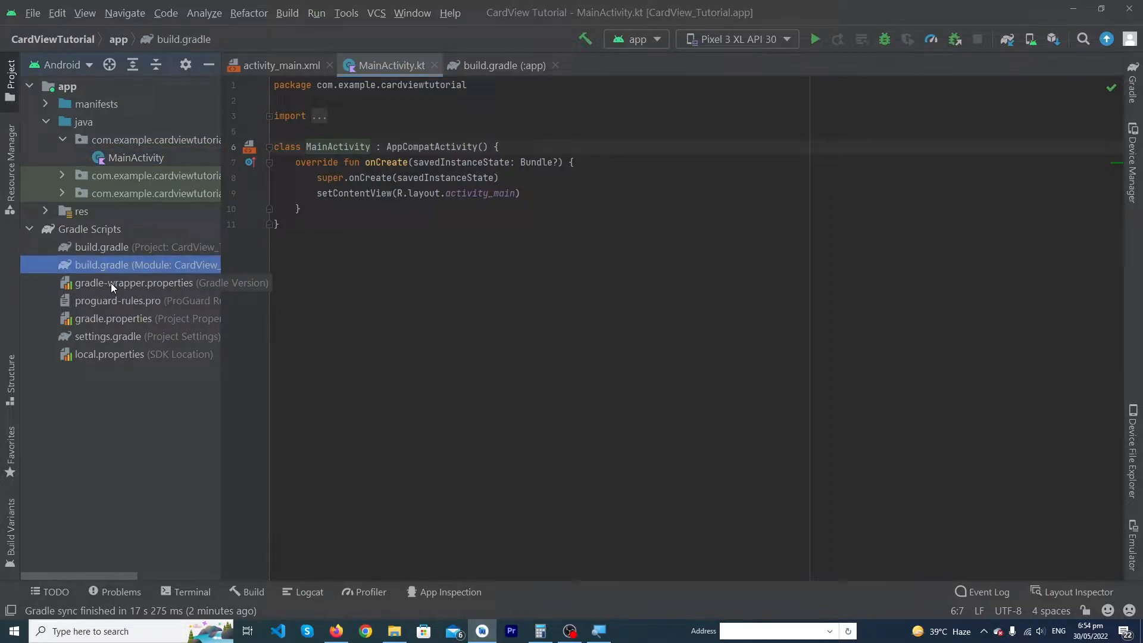
Search Google for 'card view dependency' and open the 'Cardview | Android Developers' result.
{"action": "left_click", "coordinate": [500, 65]}
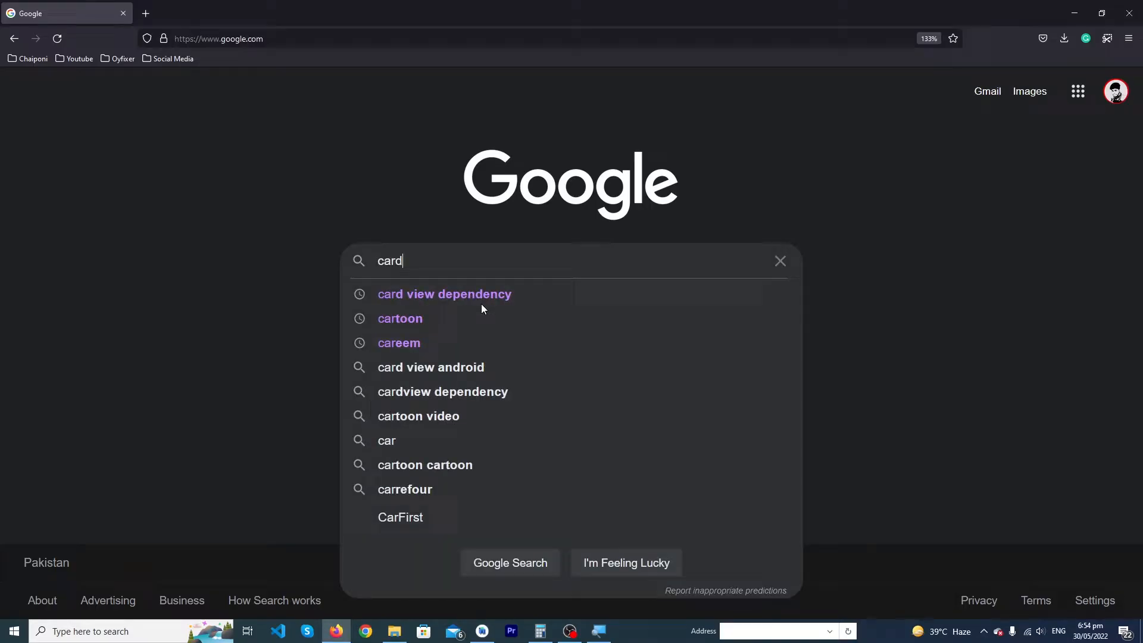
{"action": "left_click", "coordinate": [445, 293]}
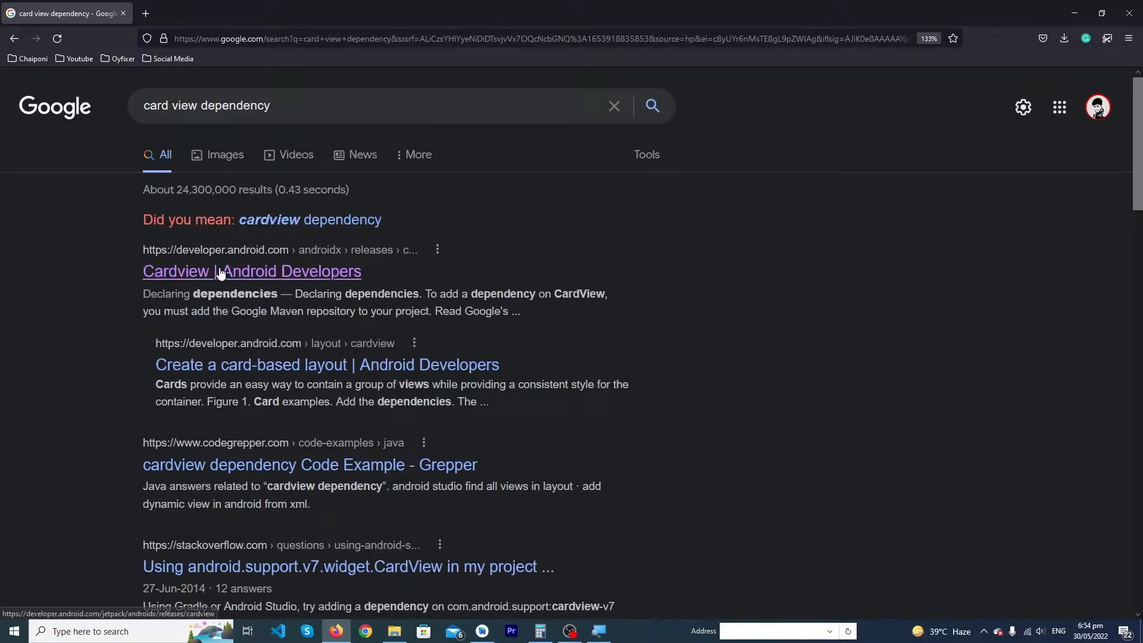
{"action": "mouse_move", "coordinate": [226, 259]}
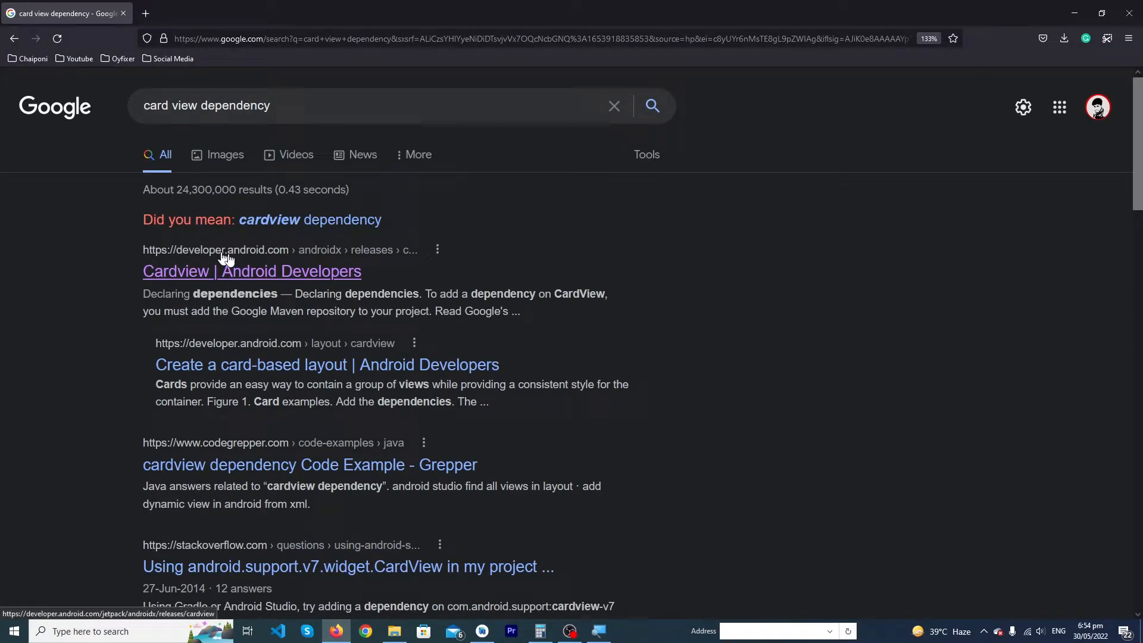
{"action": "left_click", "coordinate": [251, 271]}
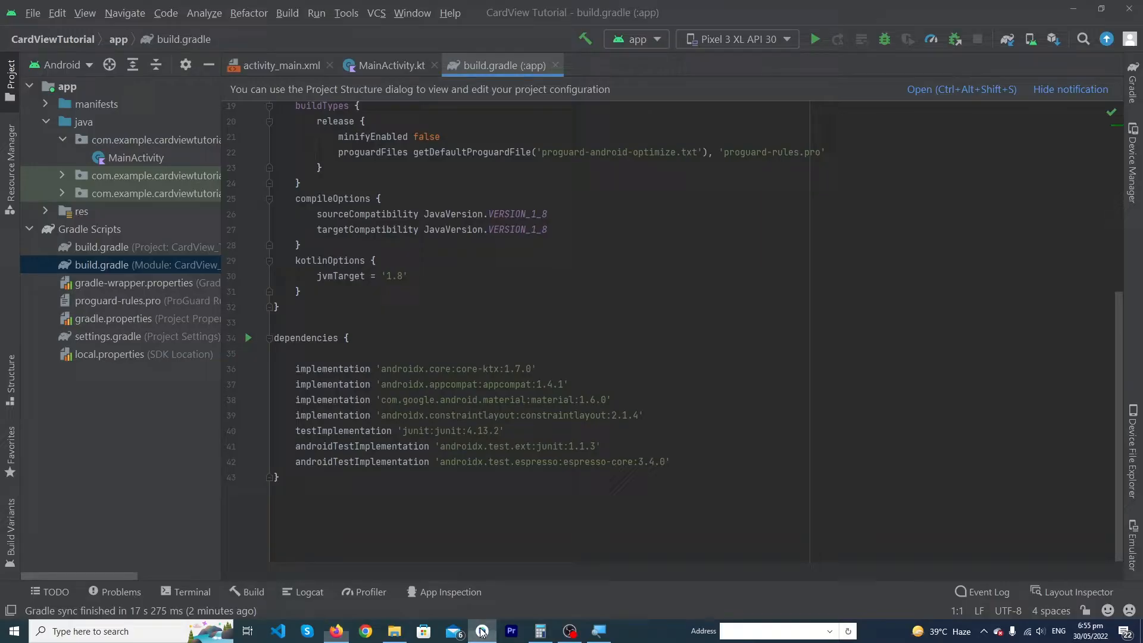
Add implementation "androidx.cardview:cardview:1.0.0" to the app module's dependencies block.
{"action": "left_click", "coordinate": [600, 446]}
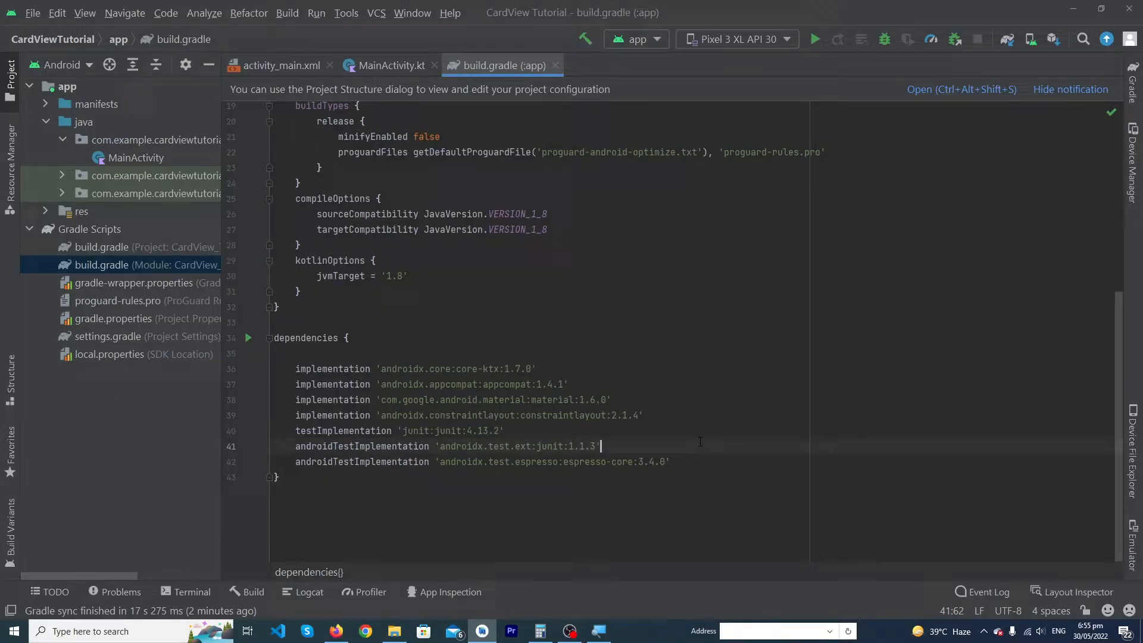
{"action": "type", "text": "implementation \"androidx.cardview:cardview:1.0.0\""}
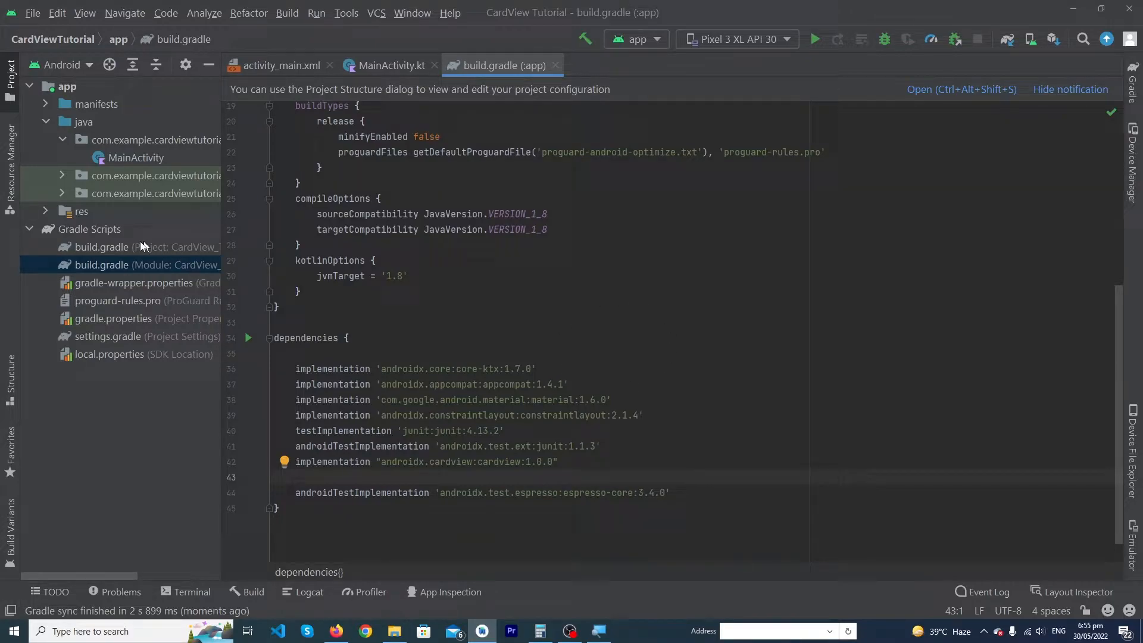
{"action": "mouse_move", "coordinate": [64, 197]}
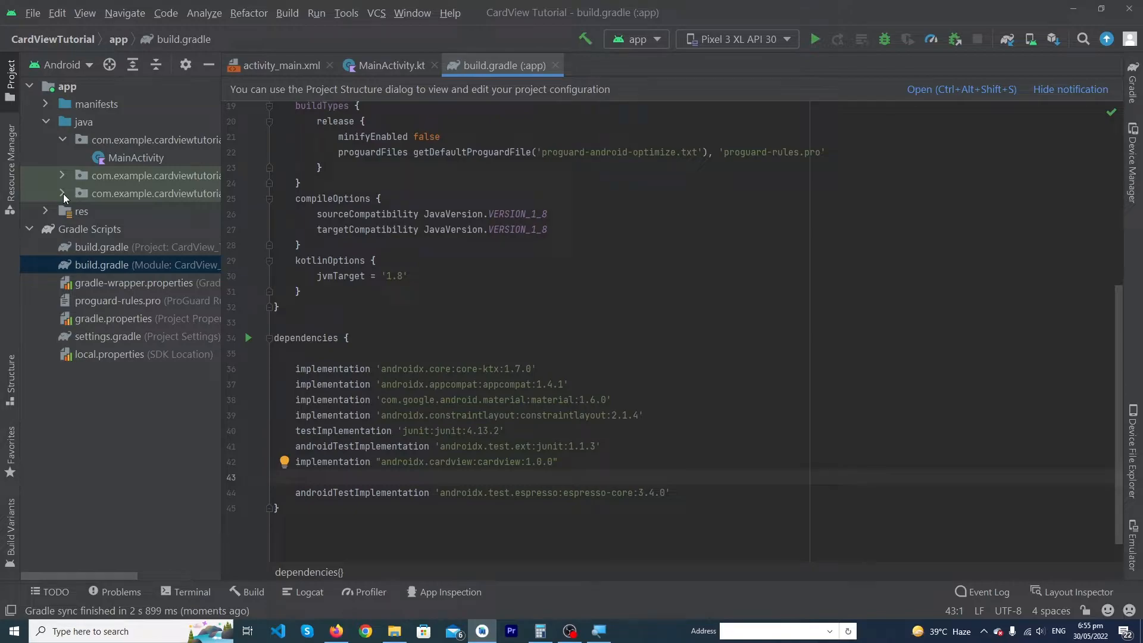
{"action": "left_click", "coordinate": [281, 65]}
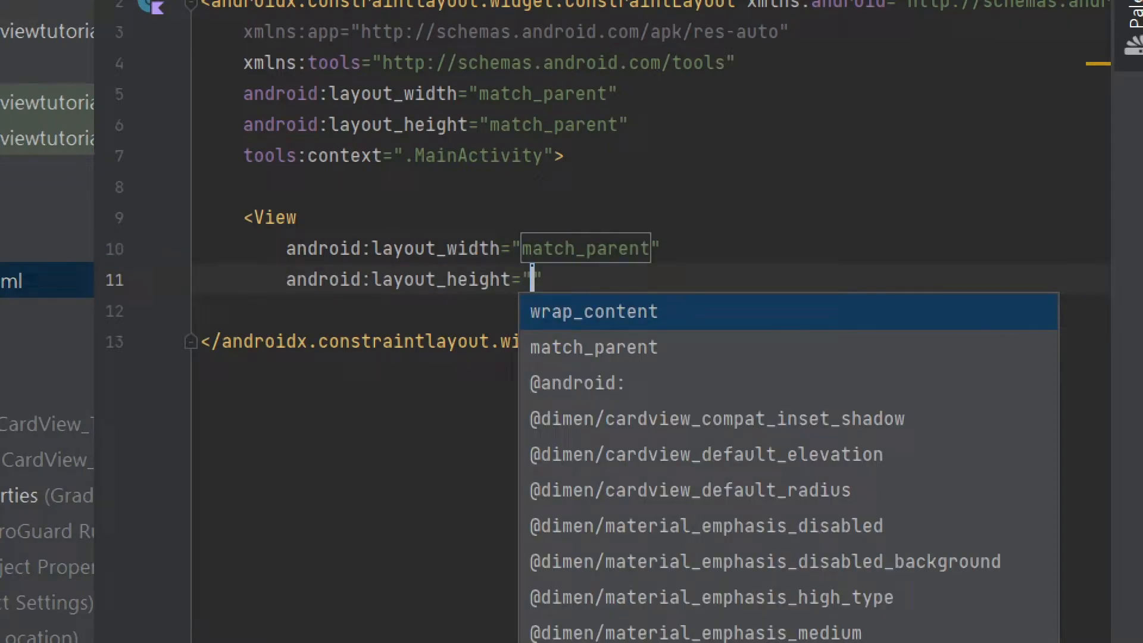
{"action": "type", "text": "200"}
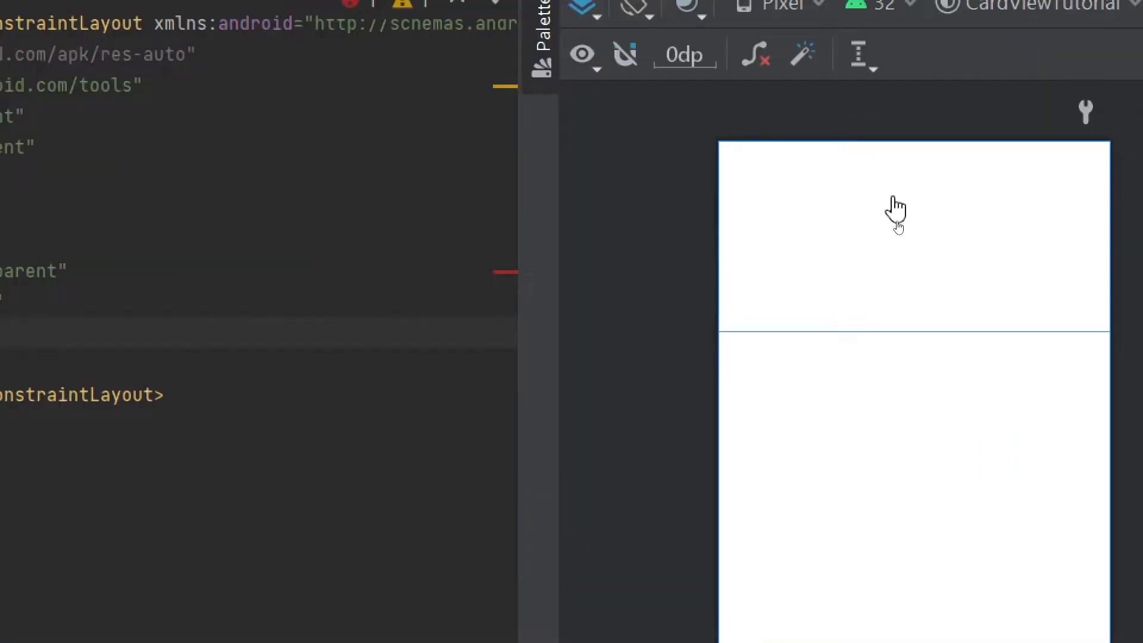
{"action": "left_click", "coordinate": [900, 70]}
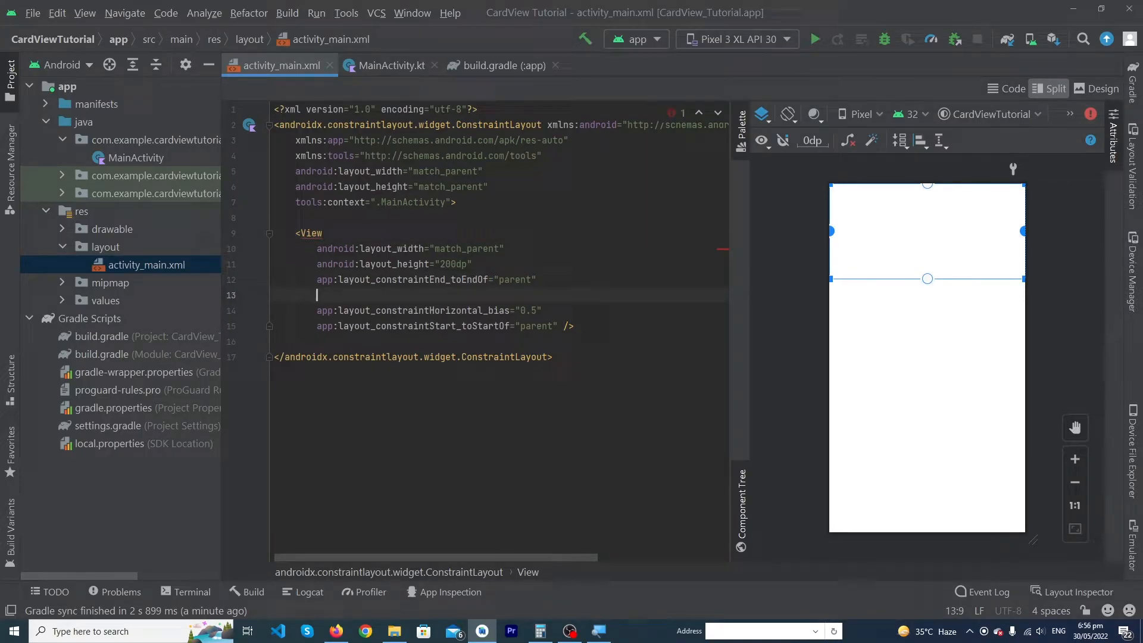
{"action": "type", "text": "android:background=\"@color/purple_700\""}
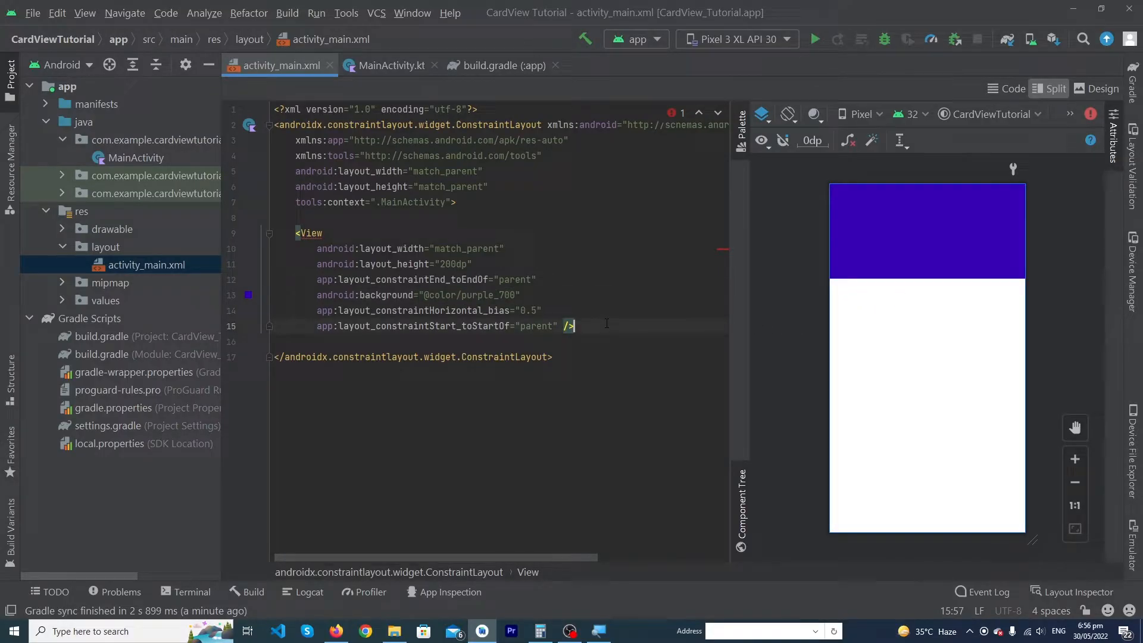
Insert a match_parent CardView with 24dp margins, its top constrained to the header's bottom edge.
{"action": "type", "text": "<C"}
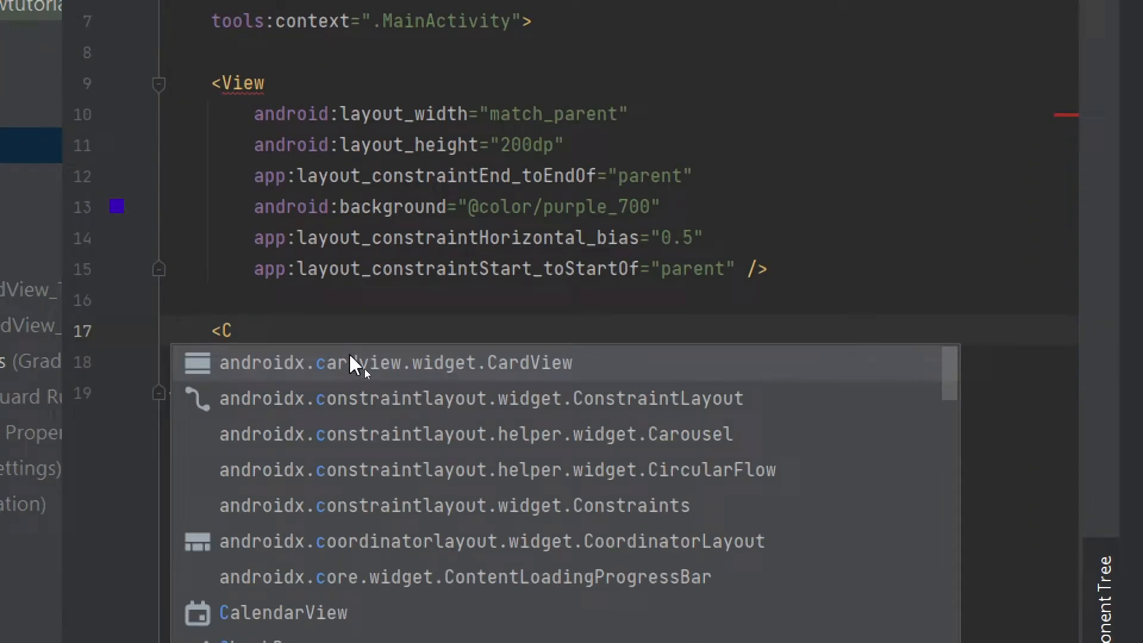
{"action": "left_click", "coordinate": [396, 363]}
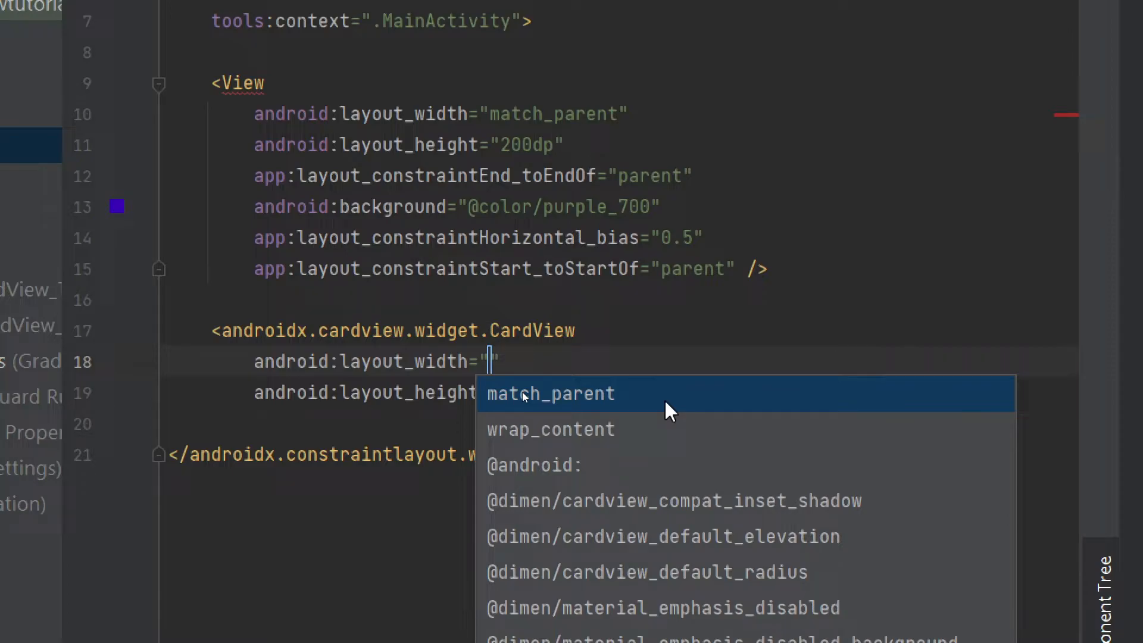
{"action": "left_click", "coordinate": [551, 393]}
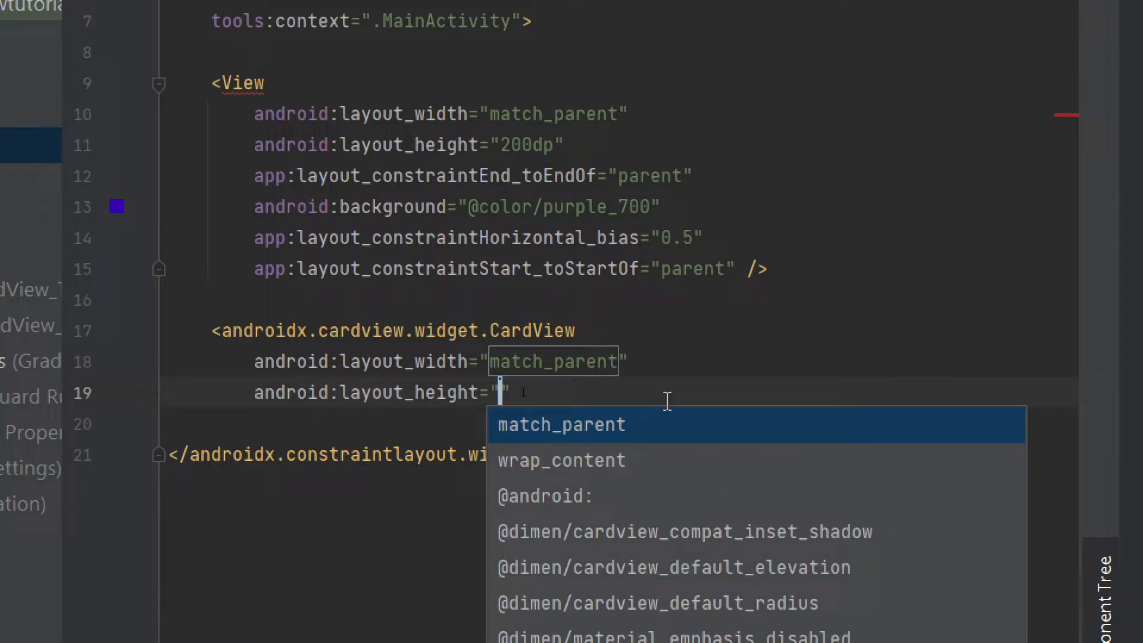
{"action": "type", "text": "80"}
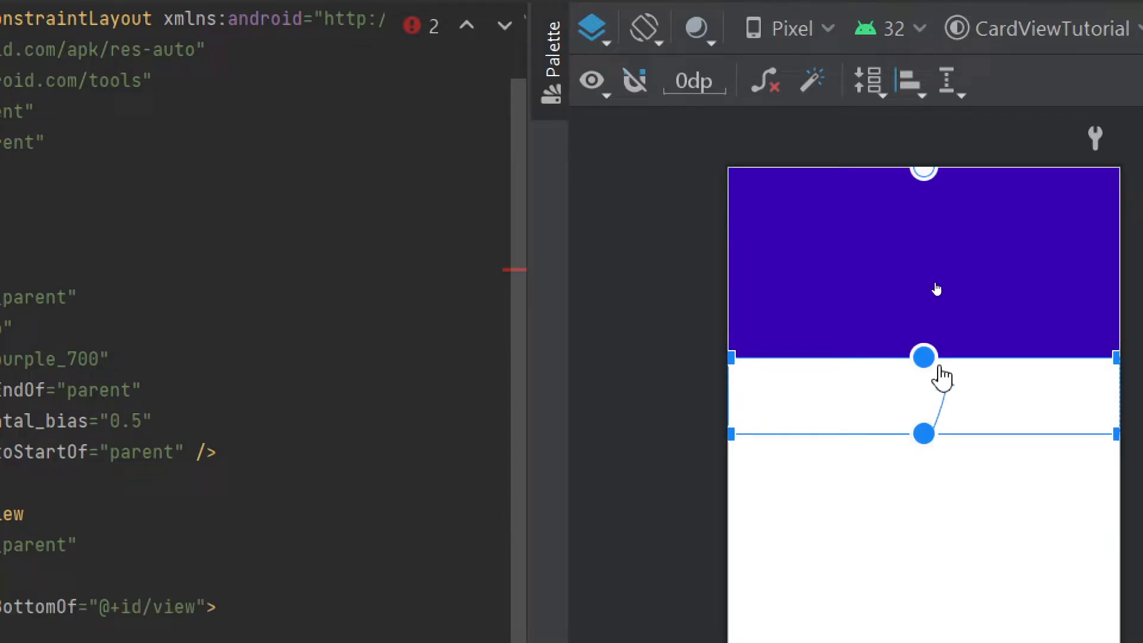
{"action": "left_click_drag", "start_coordinate": [924, 357], "coordinate": [923, 318]}
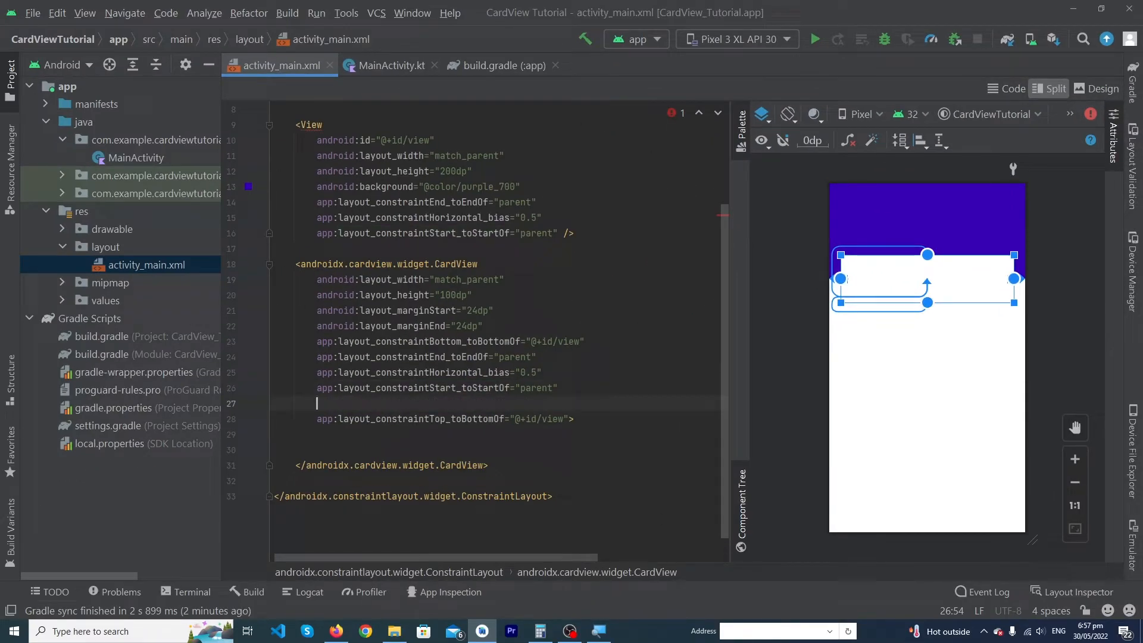
Give the CardView an 8dp cardCornerRadius and begin its card elevation attribute.
{"action": "type", "text": "app:cardCornerRadius=\""}
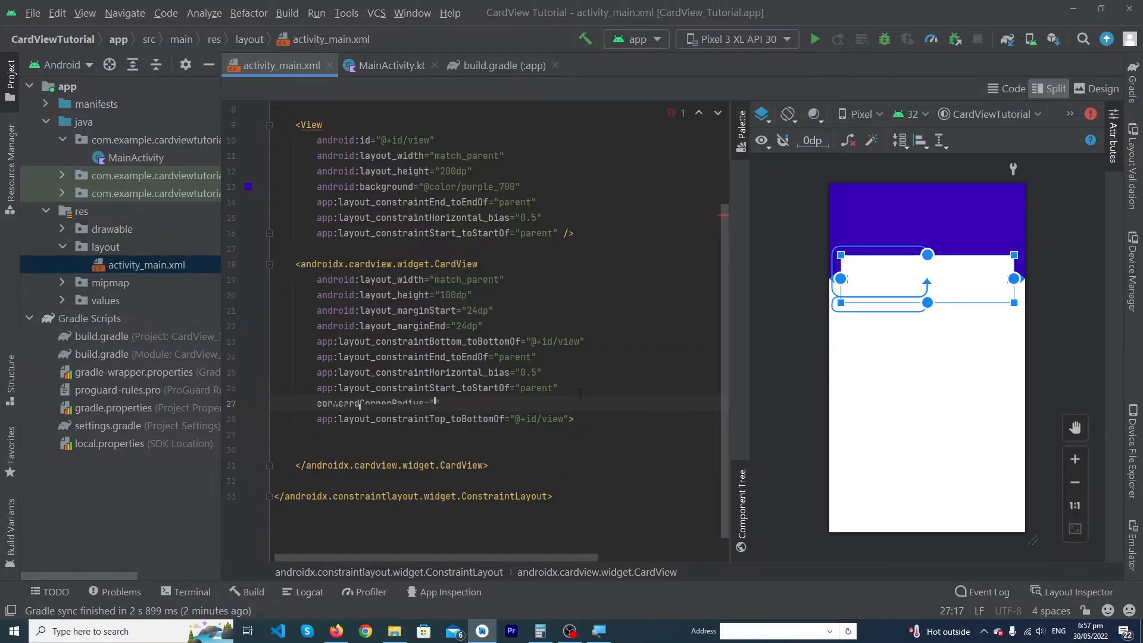
{"action": "type", "text": "5dp"}
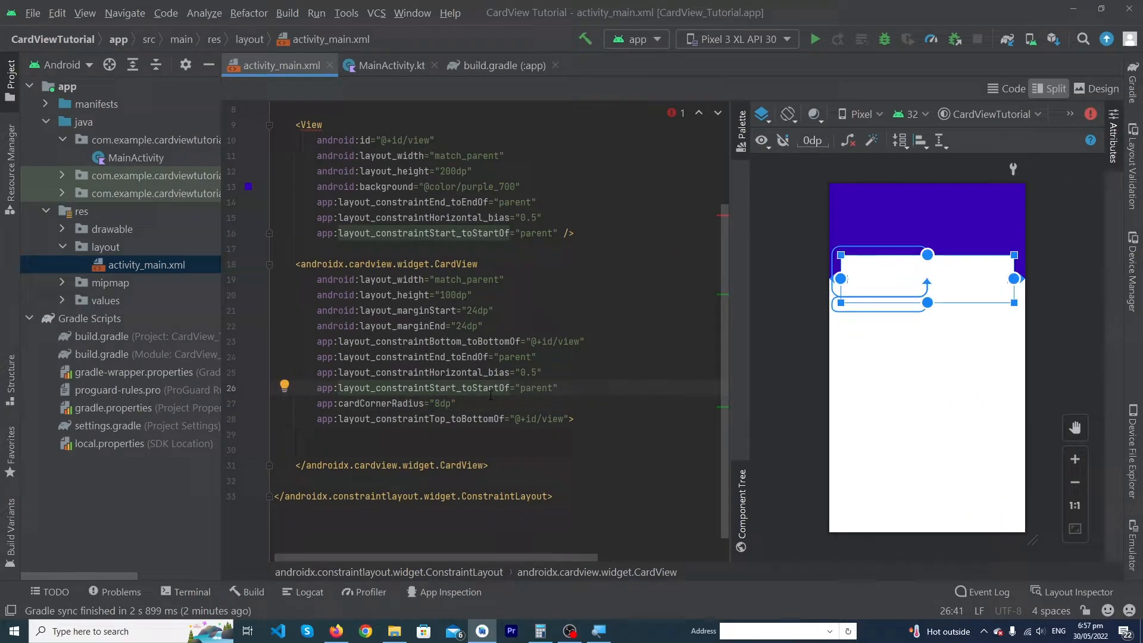
{"action": "type", "text": "cardElevation=\"8dp\""}
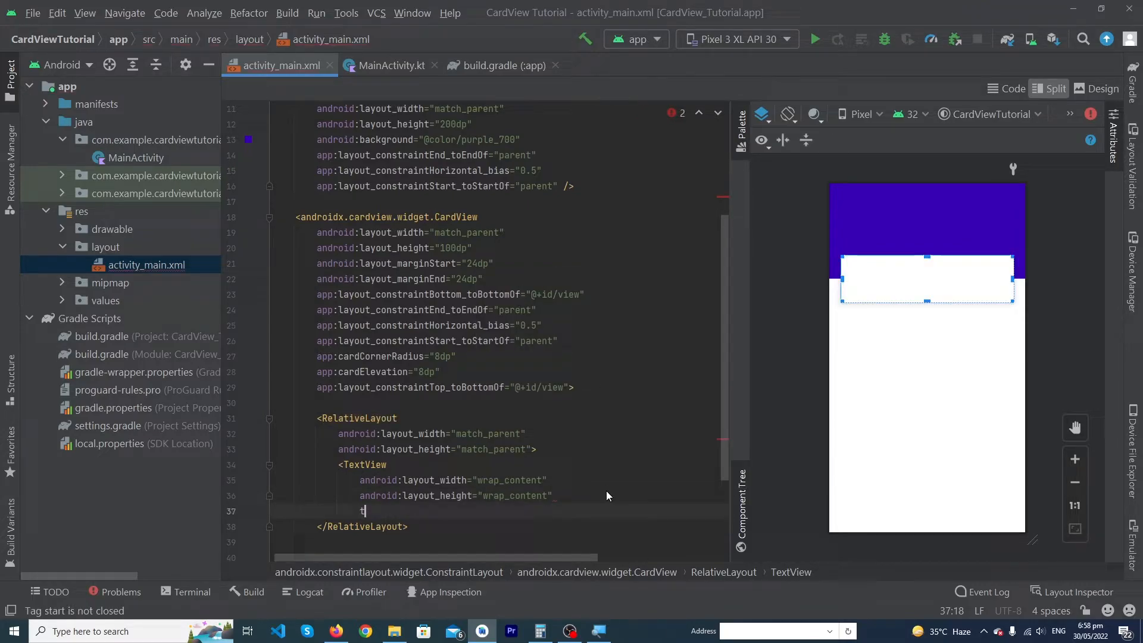
Place a centerInParent TextView reading 'Finegap' inside the card and preview the layout in Design view.
{"action": "type", "text": "android:text=\"\""}
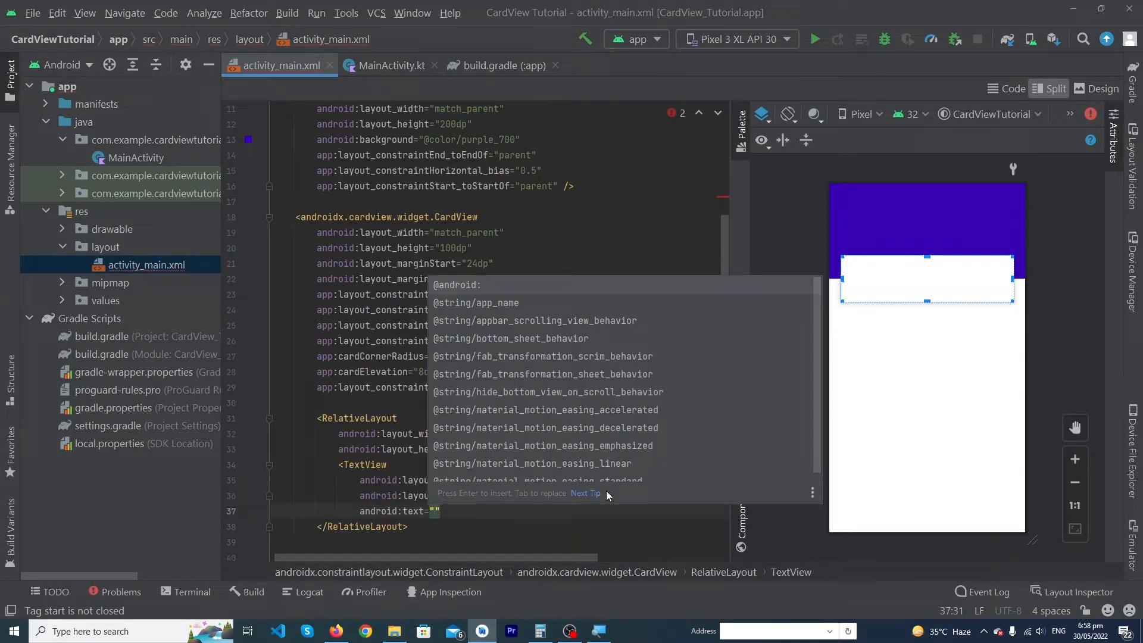
{"action": "type", "text": "centerInParent"}
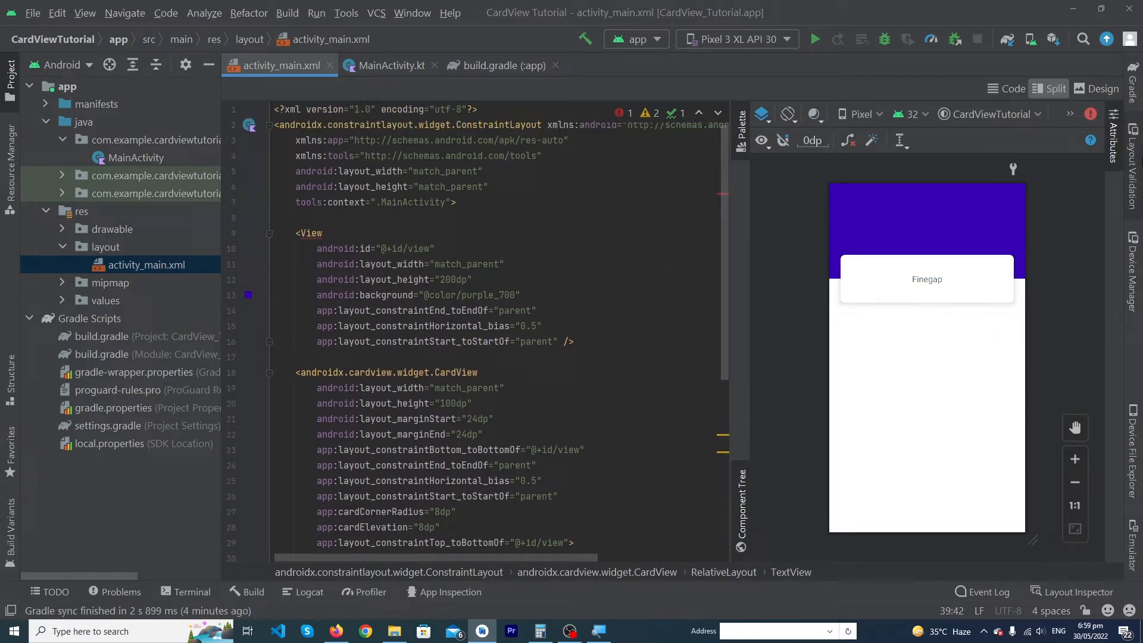
{"action": "left_click", "coordinate": [1104, 89]}
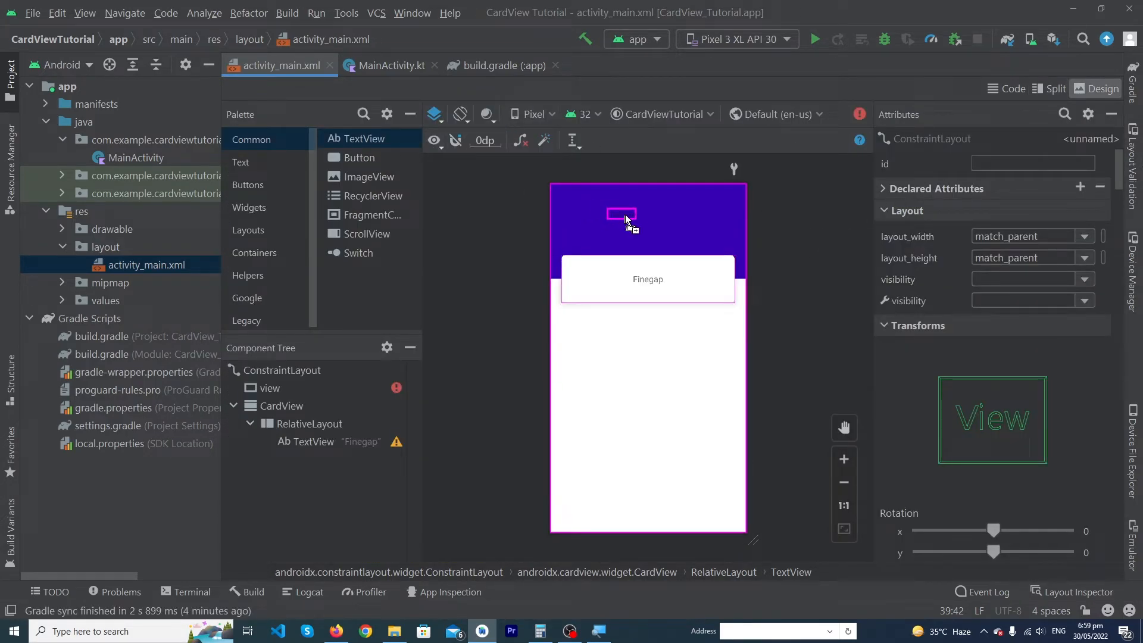
Drop a TextView onto the purple header and start adding its margin attributes.
{"action": "left_click", "coordinate": [621, 215]}
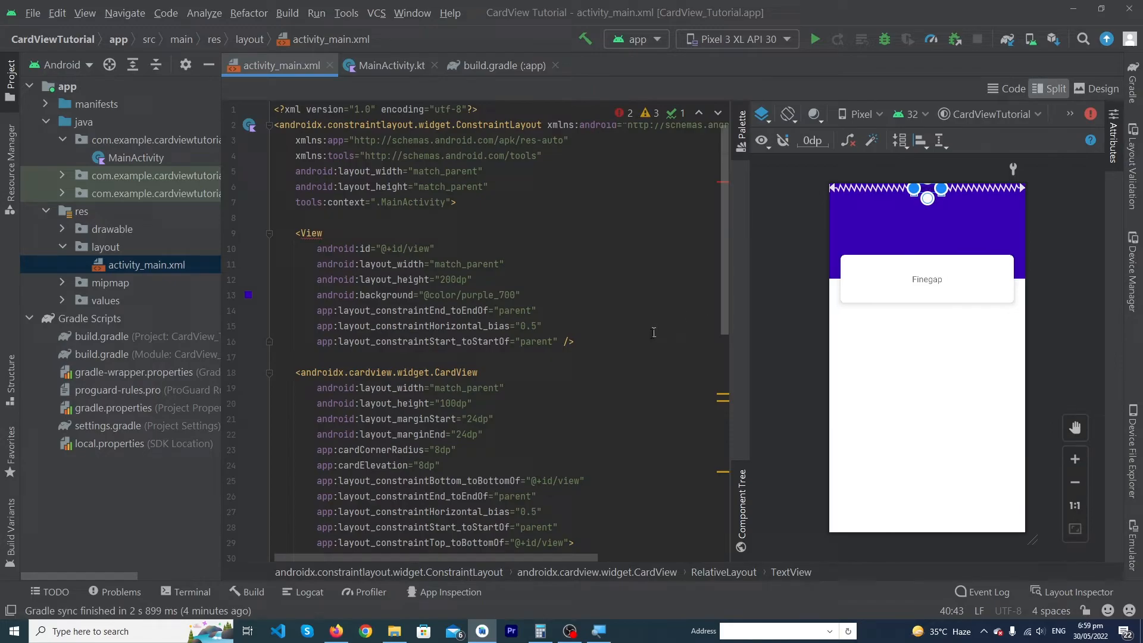
{"action": "type", "text": "mar"}
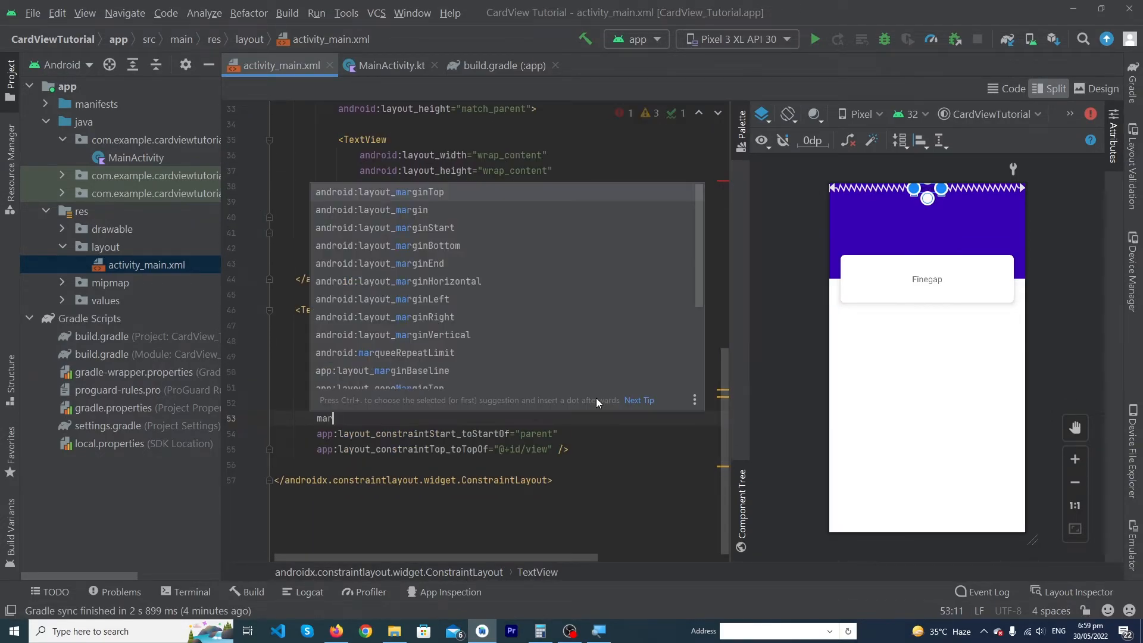